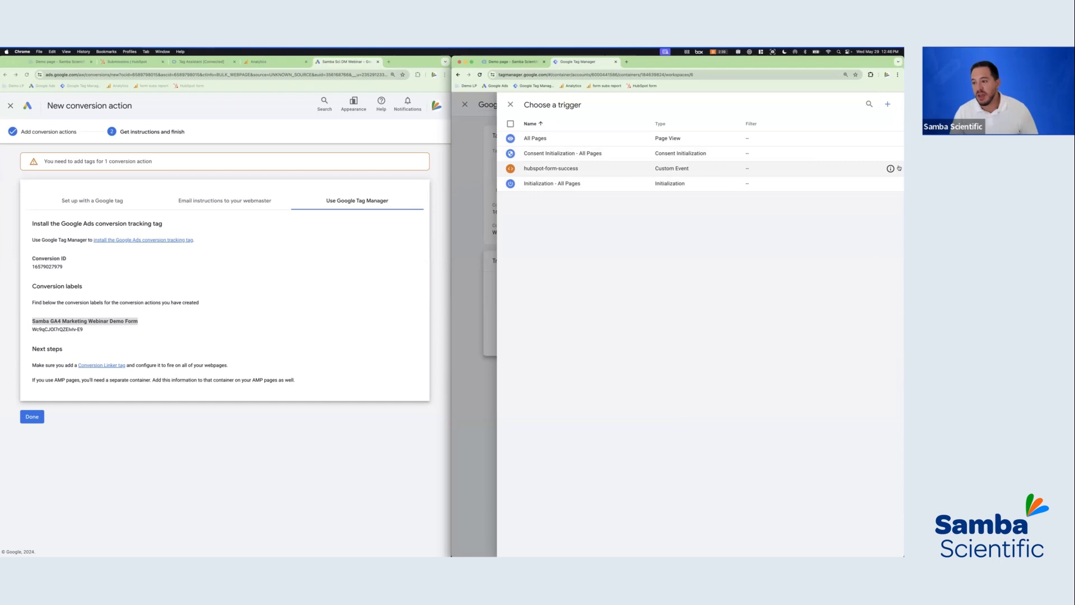
- After viewing the existing hubspot-form-success trigger, start a new untitled Custom Event trigger
click(550, 168)
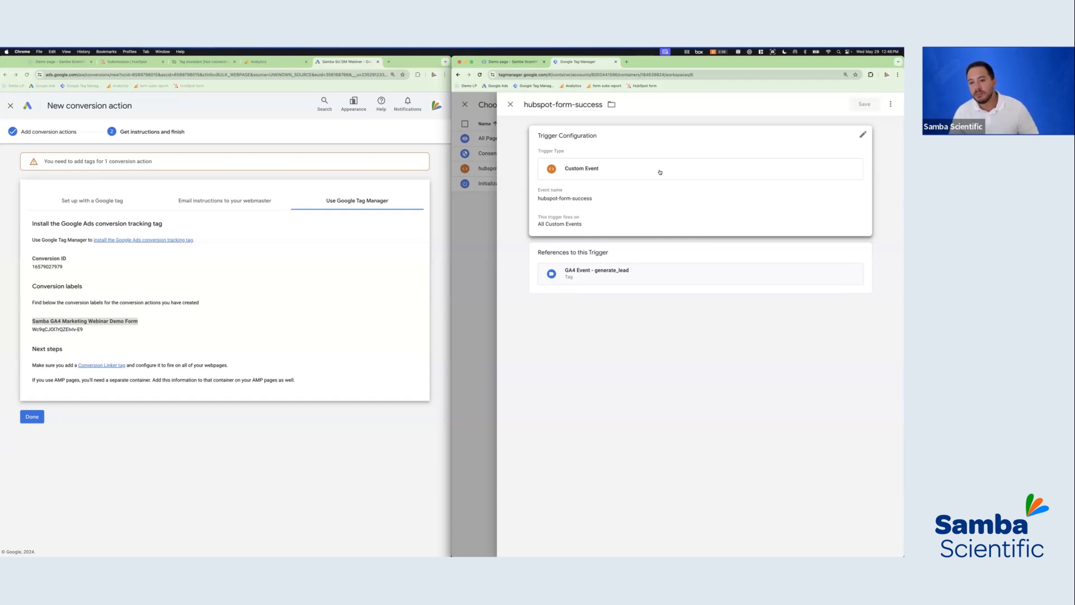
mouse_move(128, 247)
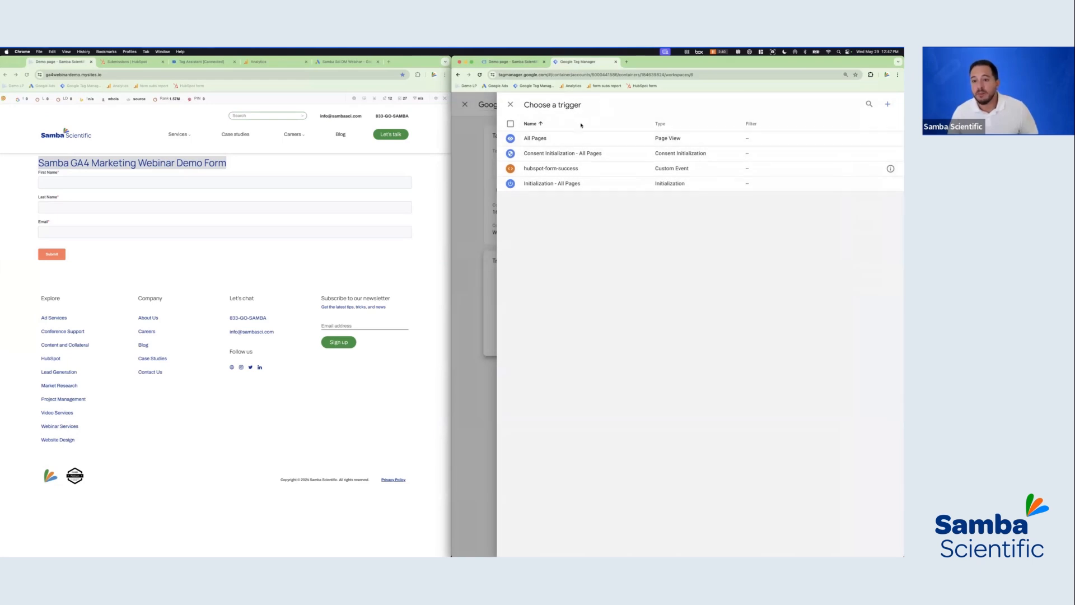
click(886, 104)
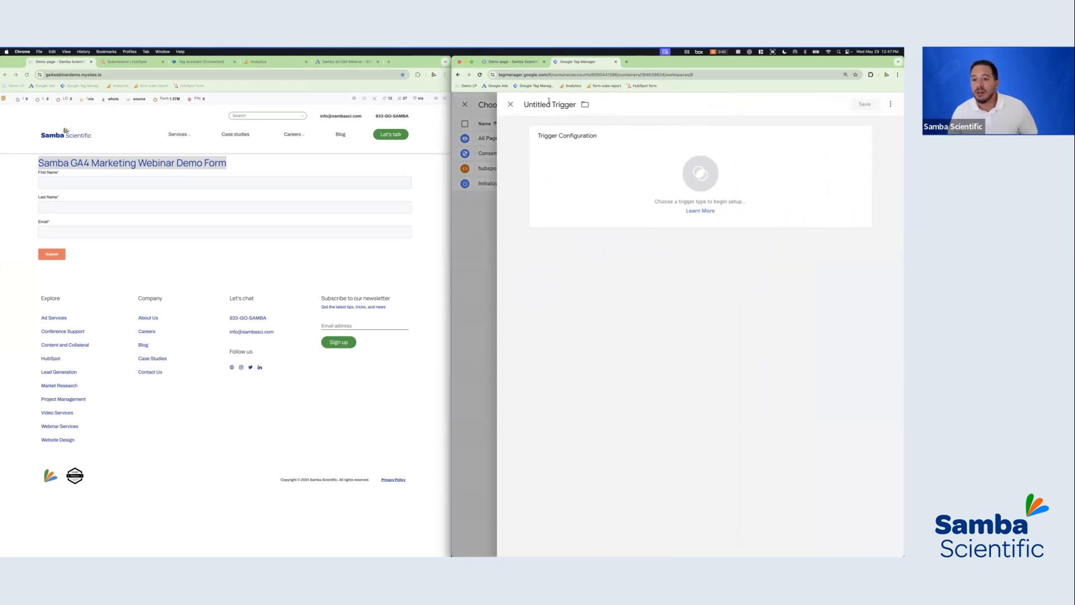
click(699, 171)
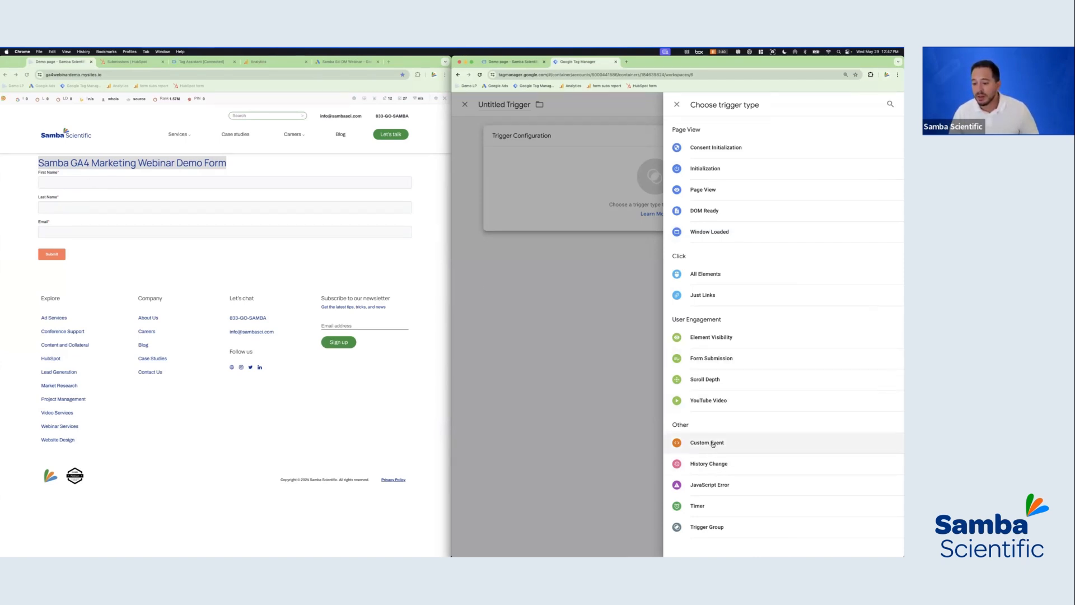
click(706, 442)
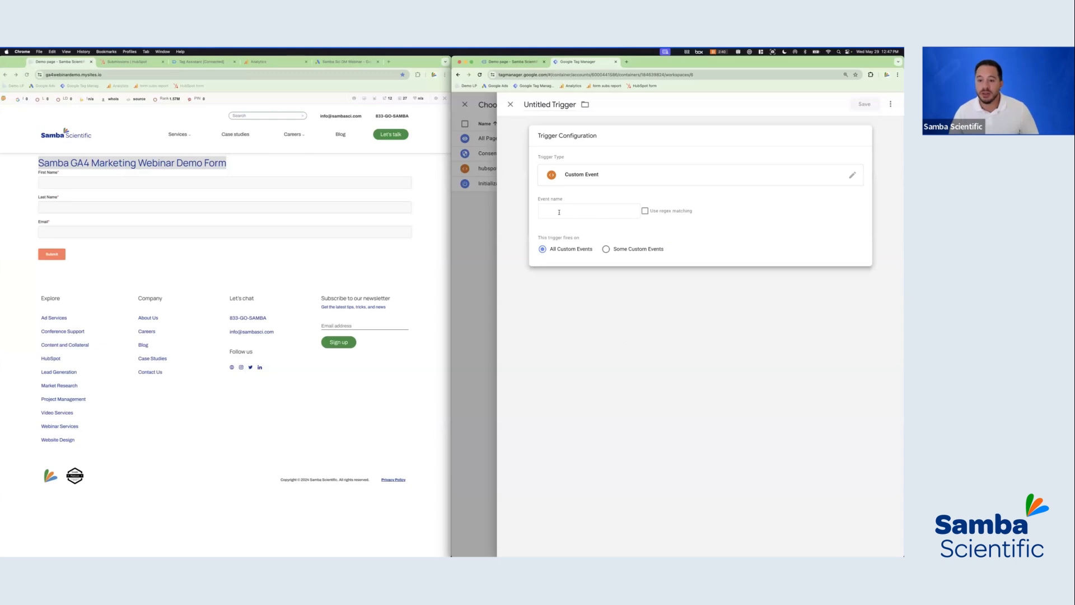
- Enter hubspot-form-success as the new trigger's event name
click(588, 211)
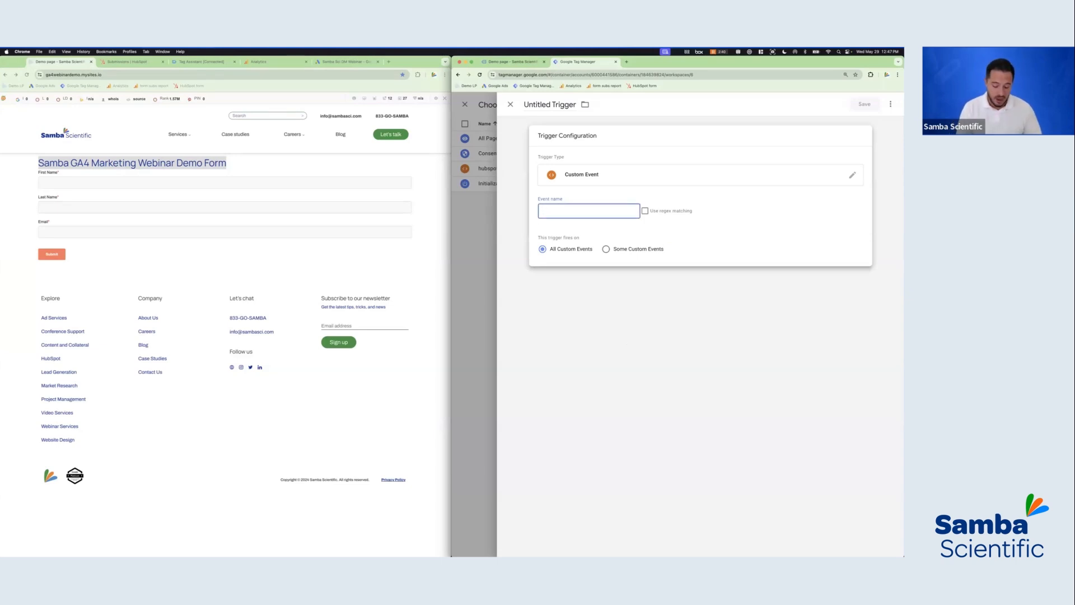
text(hubspot-form-success)
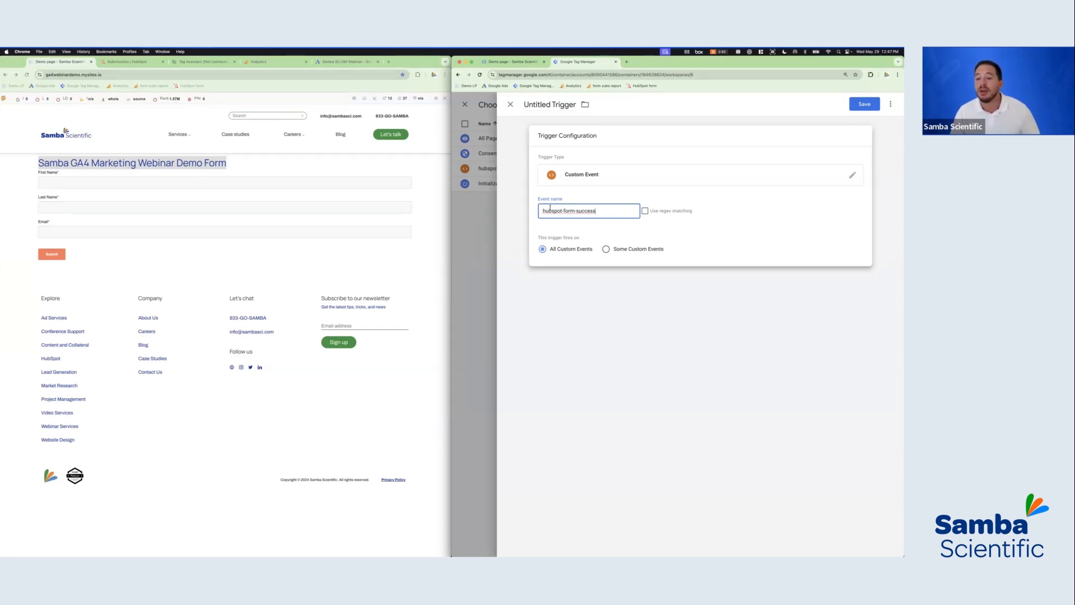
mouse_move(609, 246)
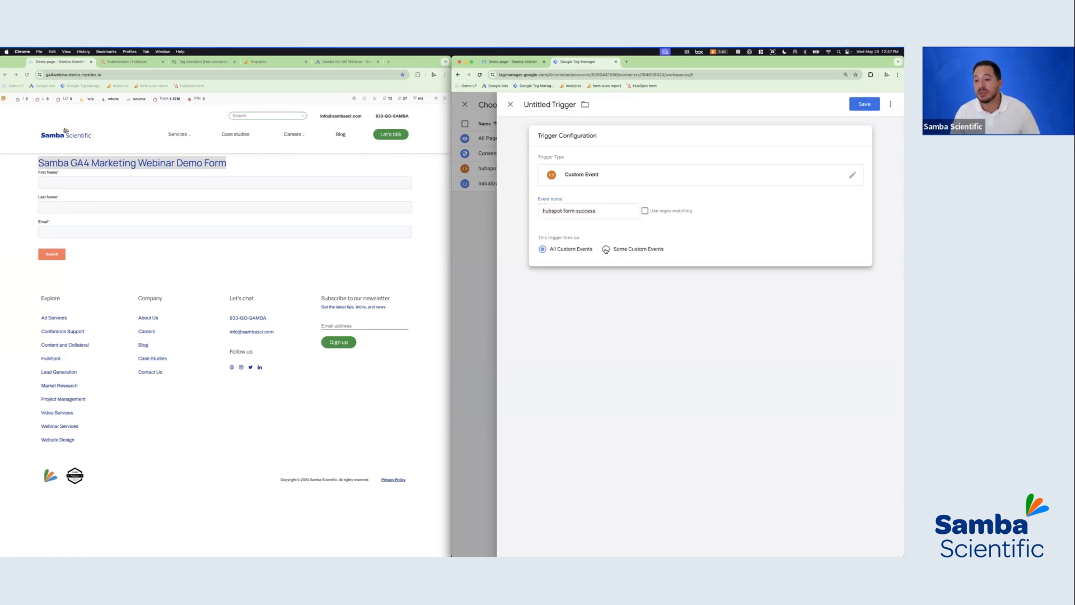
- Limit firing to Some Custom Events, with a div - hubspot-form-guid contains condition row
click(605, 249)
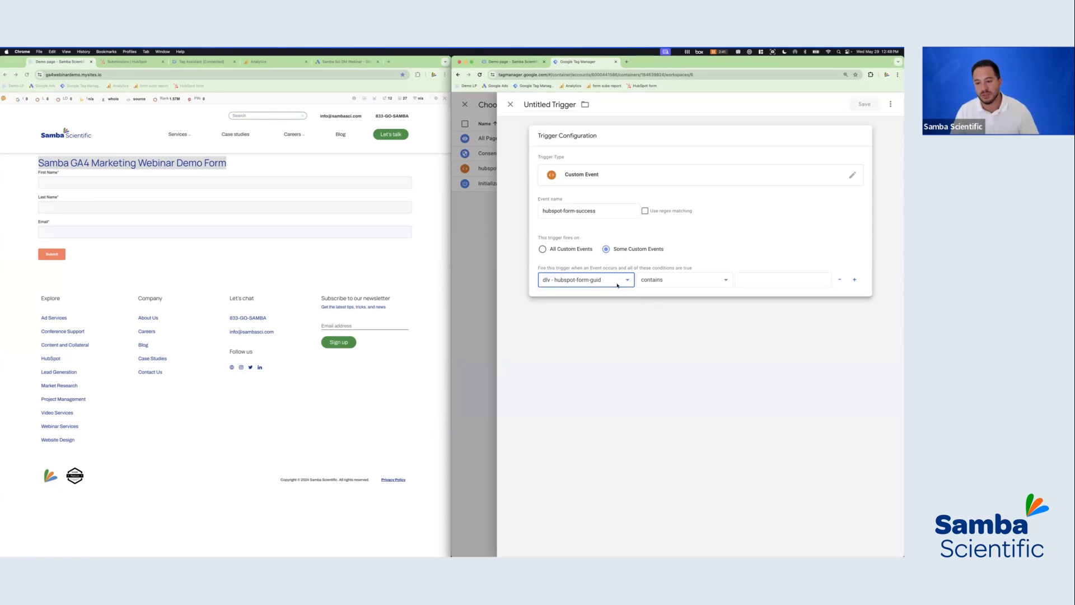
mouse_move(617, 282)
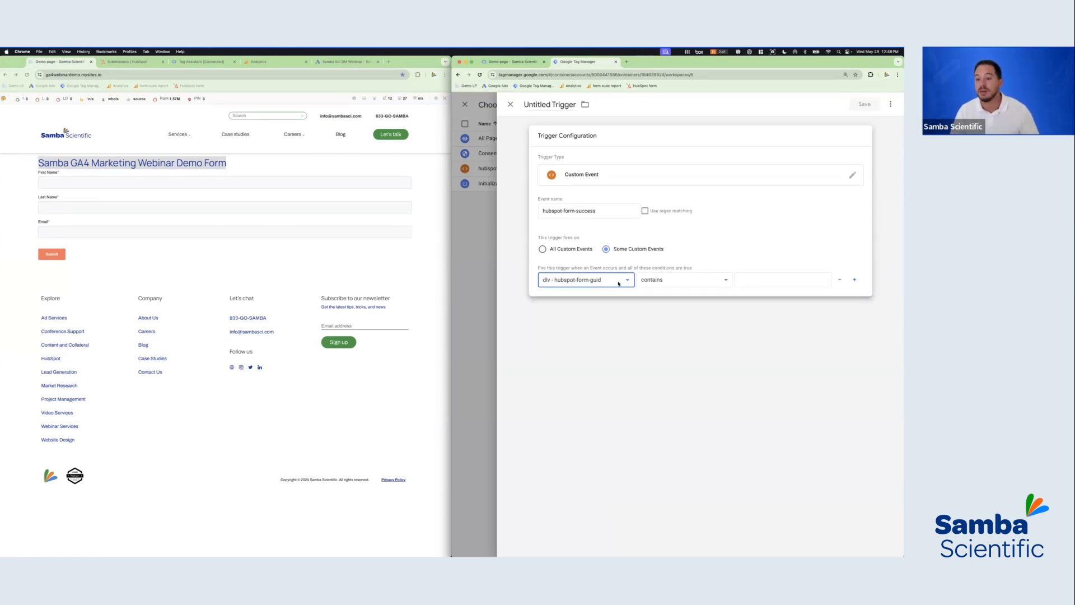